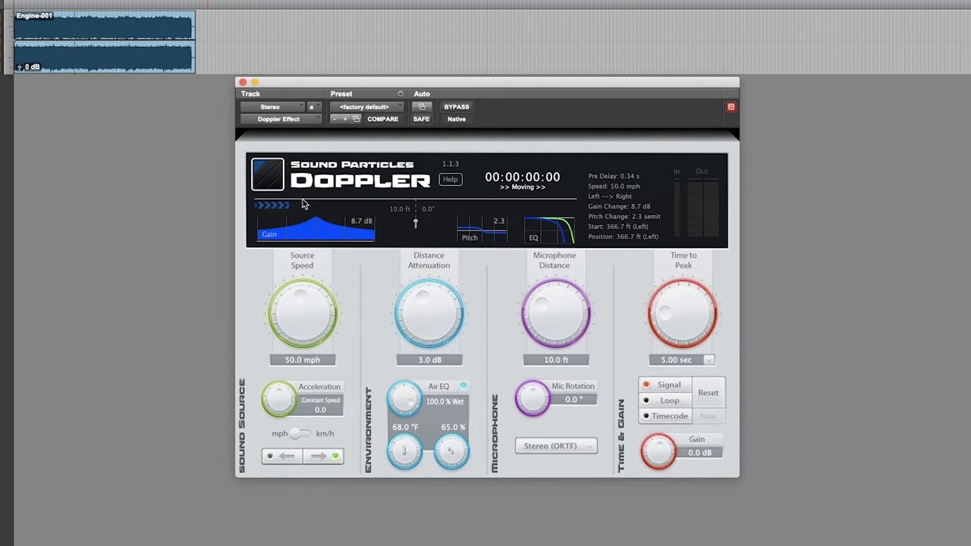
mouse_move(421, 206)
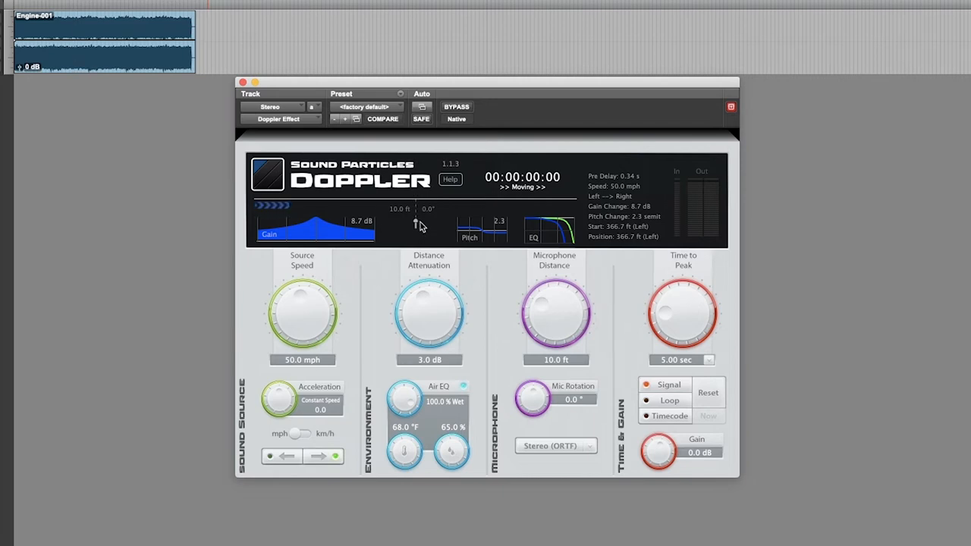
mouse_move(423, 210)
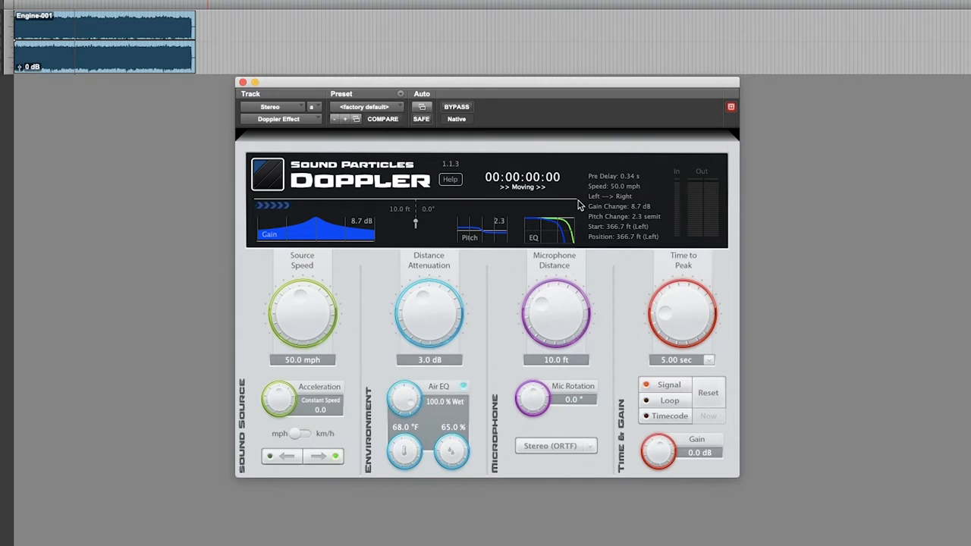
mouse_move(244, 356)
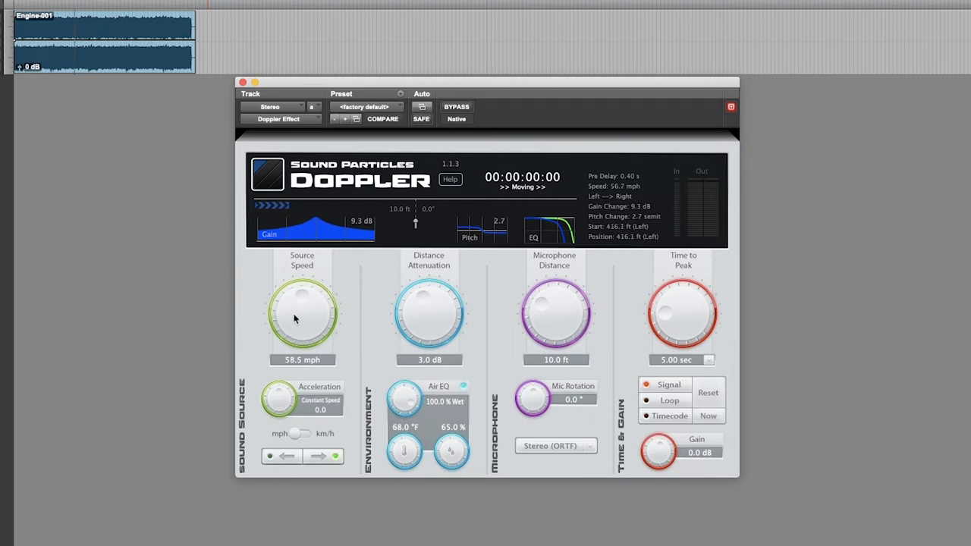
- Raise the Doppler source speed to 167.2 mph for an 8.0-semitone pitch change
left_click_drag(302, 312, 302, 281)
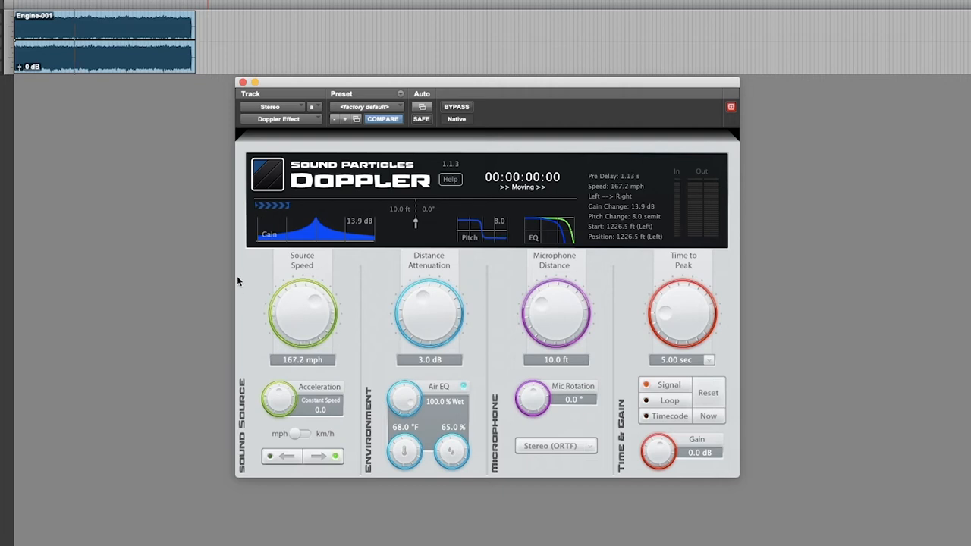
mouse_move(241, 276)
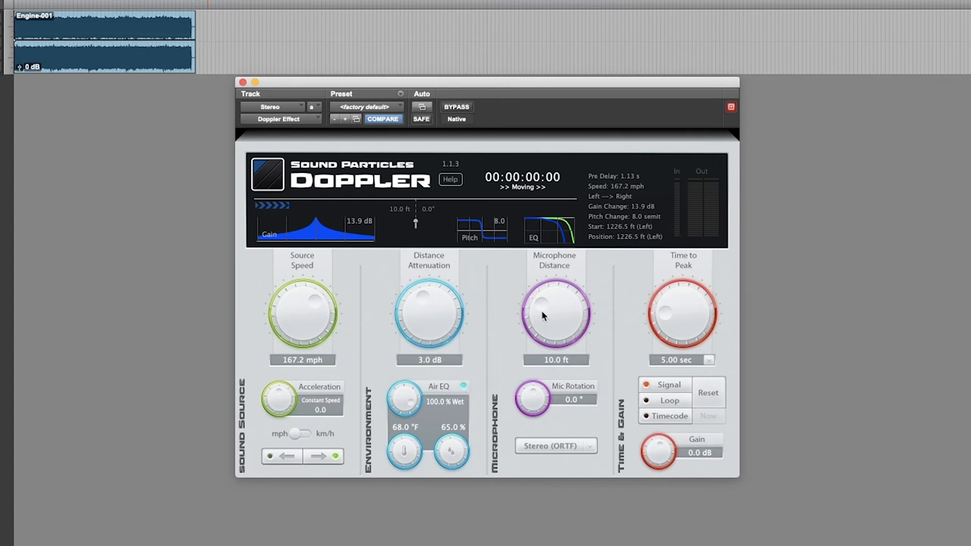
- Set the Doppler microphone distance to 39.9 ft
left_click_drag(554, 313, 561, 288)
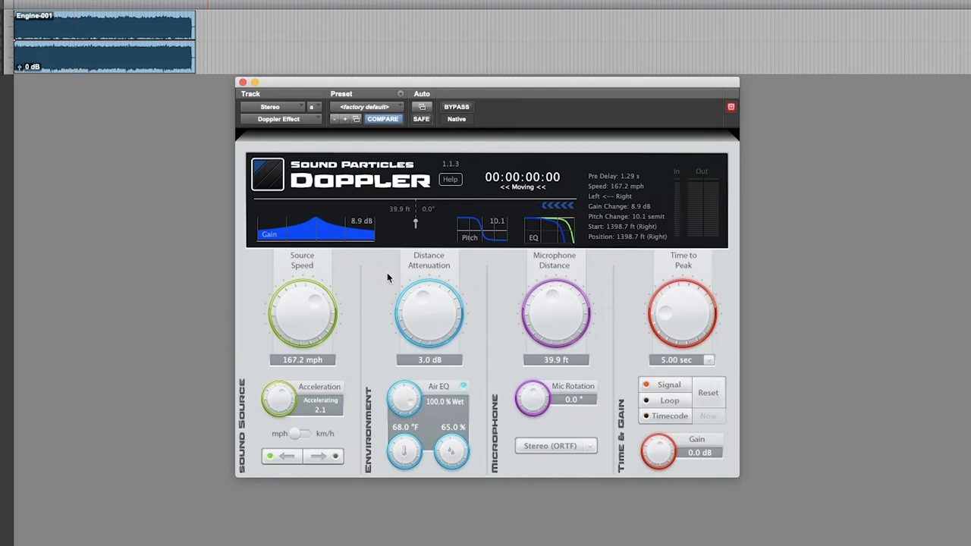
mouse_move(433, 330)
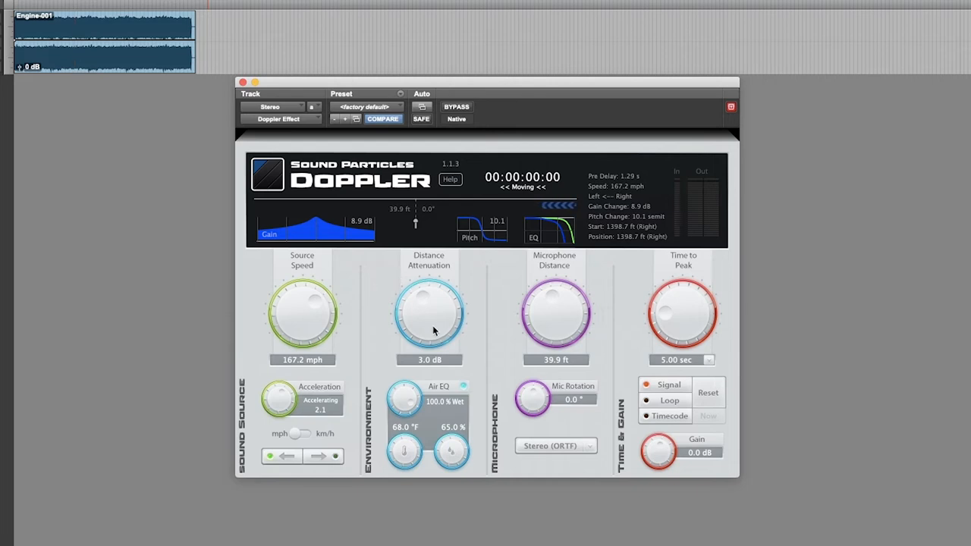
- Push distance attenuation up to 6.1 dB, then bring it down to 0.9 dB
left_click_drag(429, 315, 429, 299)
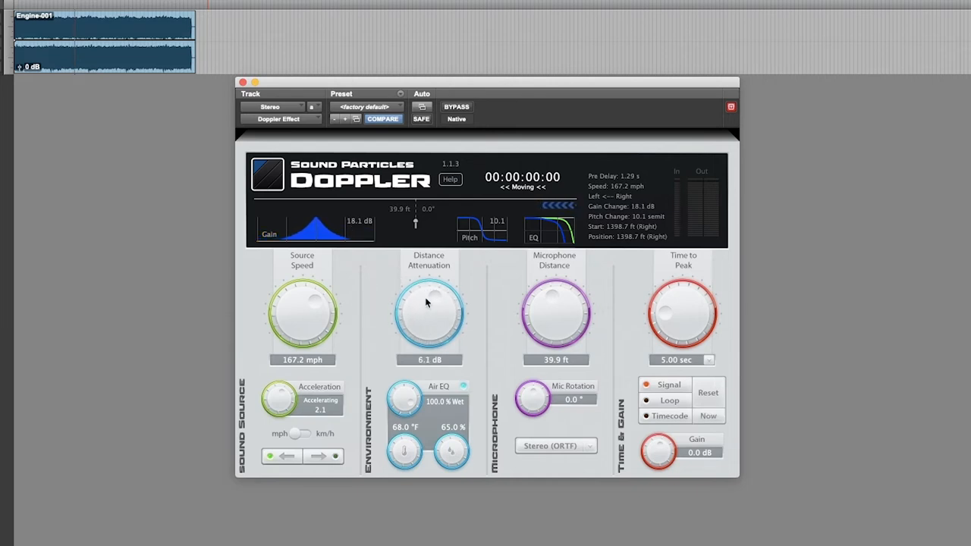
left_click_drag(429, 303, 429, 289)
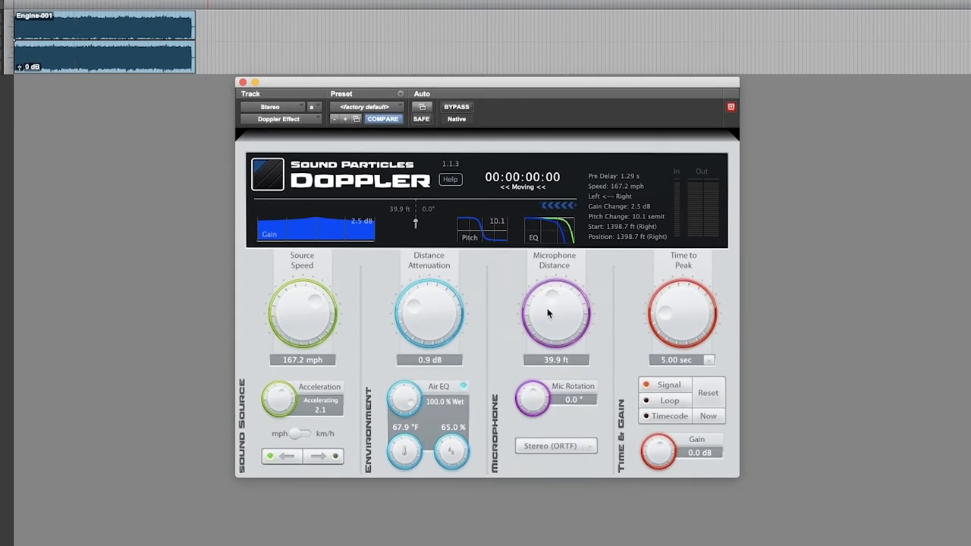
mouse_move(532, 408)
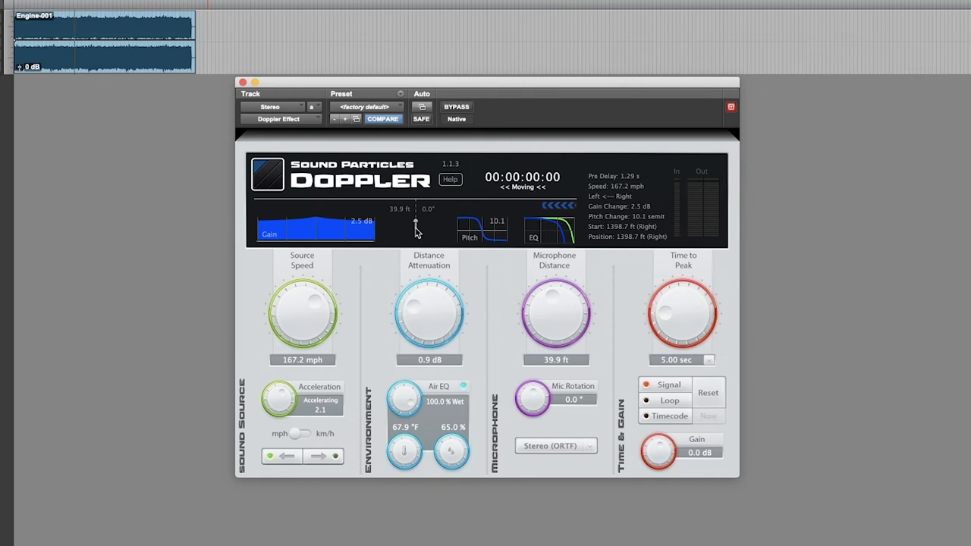
mouse_move(531, 400)
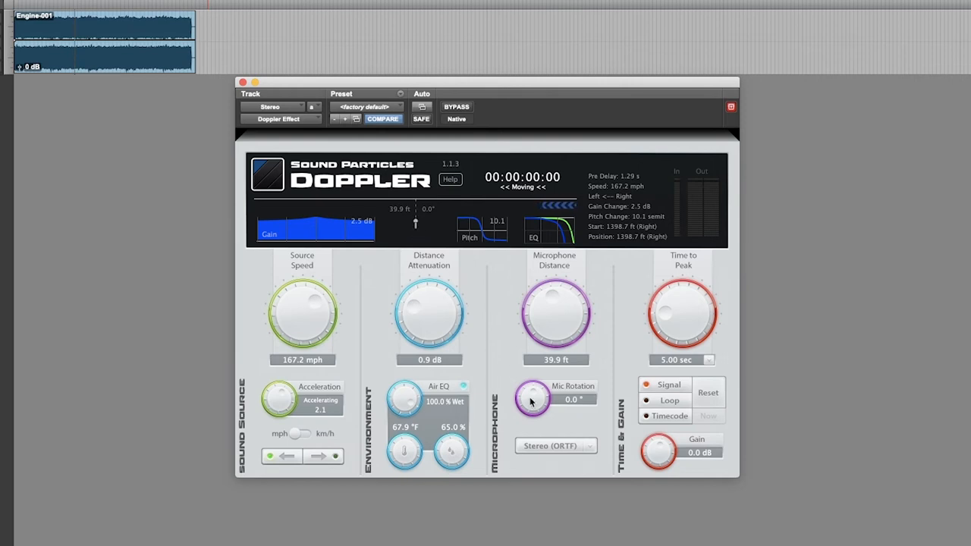
mouse_move(533, 411)
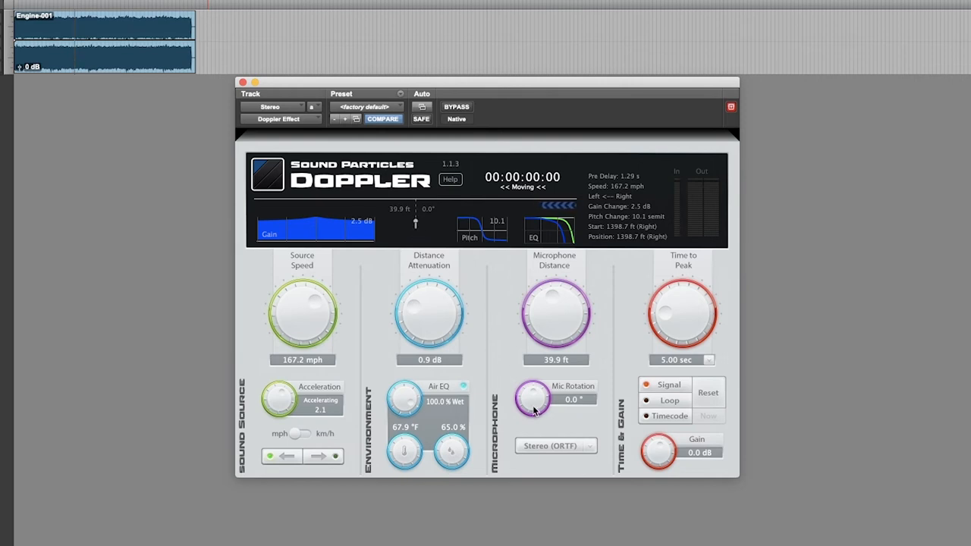
- Rotate the microphone past about -16° until it reads -90.0°
left_click_drag(532, 399, 532, 410)
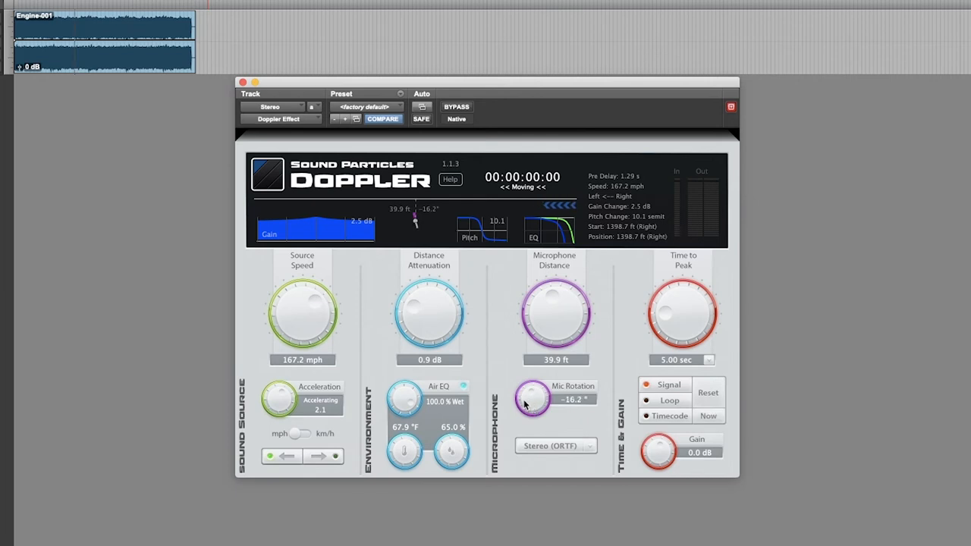
left_click_drag(531, 400, 532, 425)
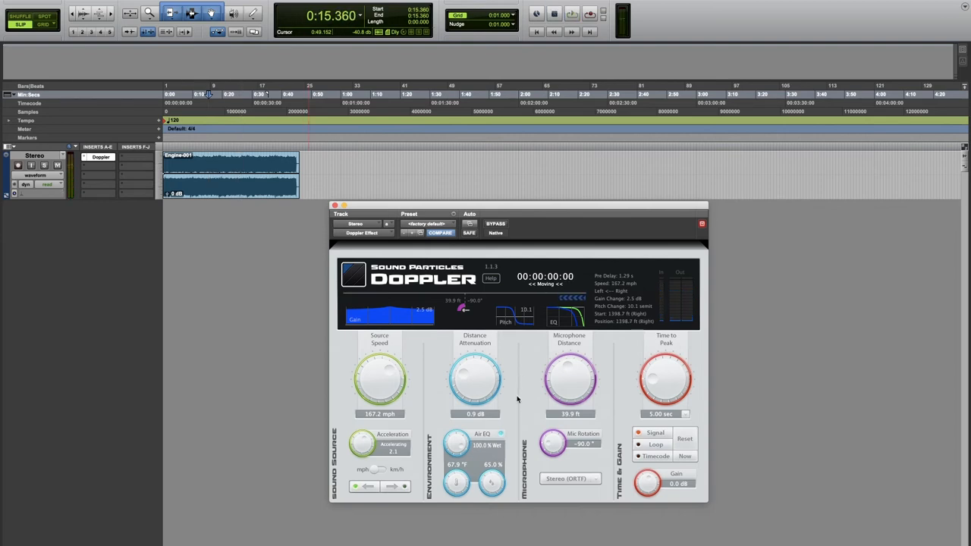
left_click_drag(552, 442, 549, 451)
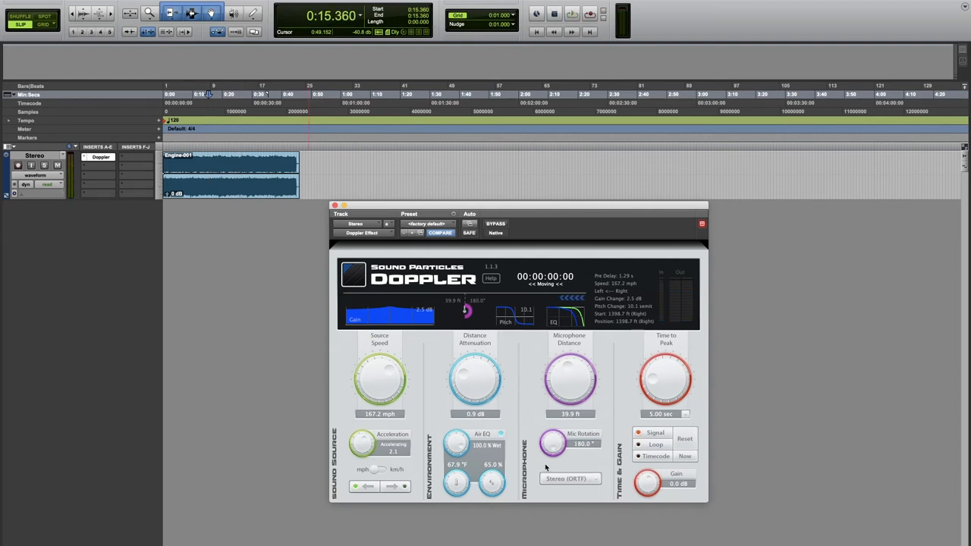
mouse_move(468, 491)
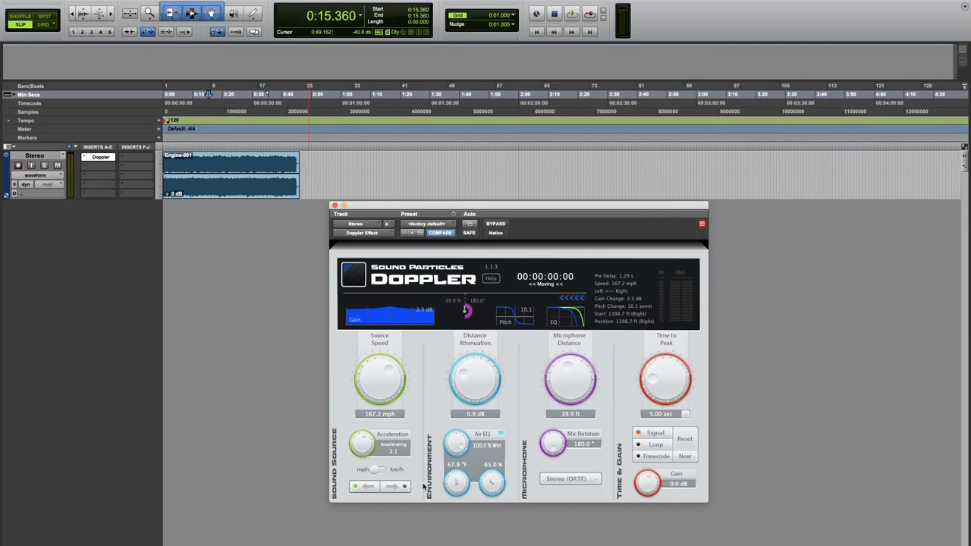
mouse_move(436, 389)
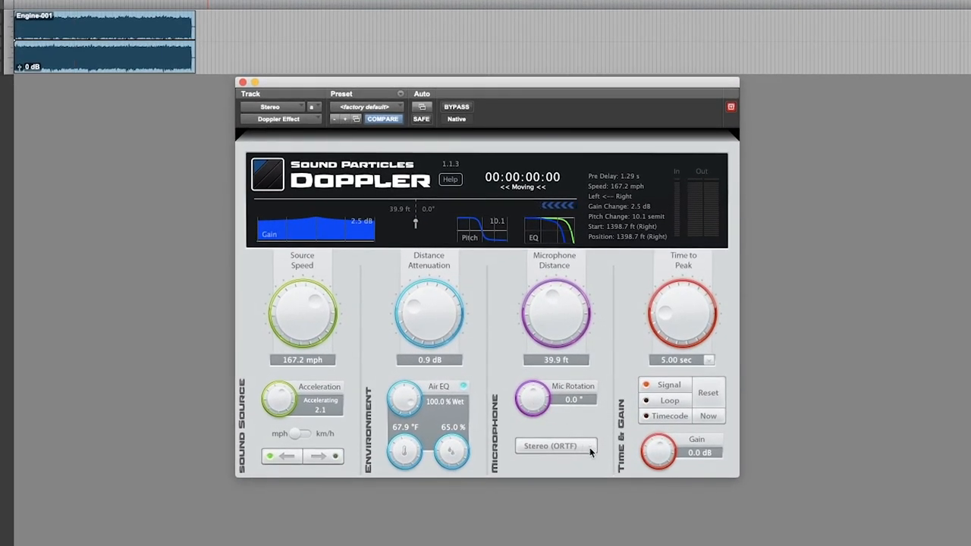
- Open the microphone type list, currently set to Stereo (ORTF)
left_click(556, 446)
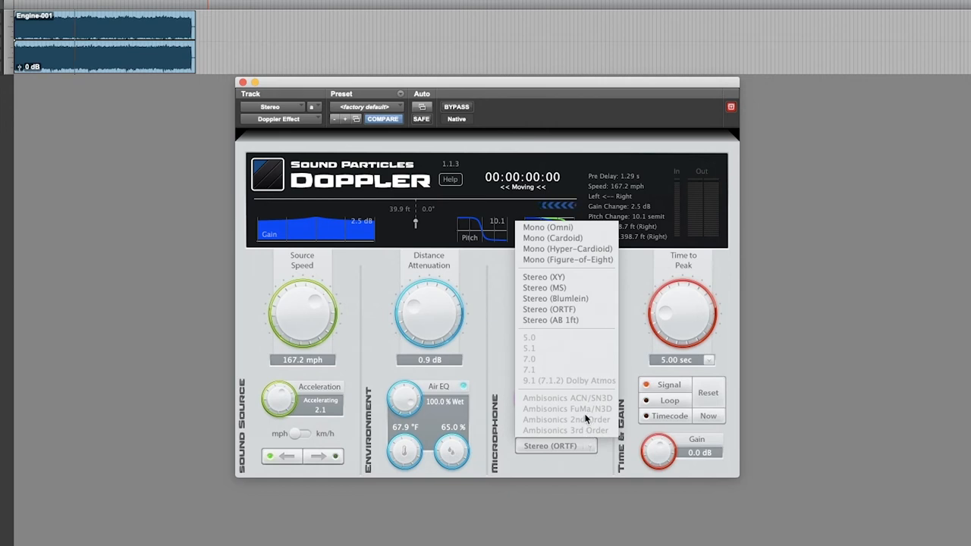
mouse_move(575, 357)
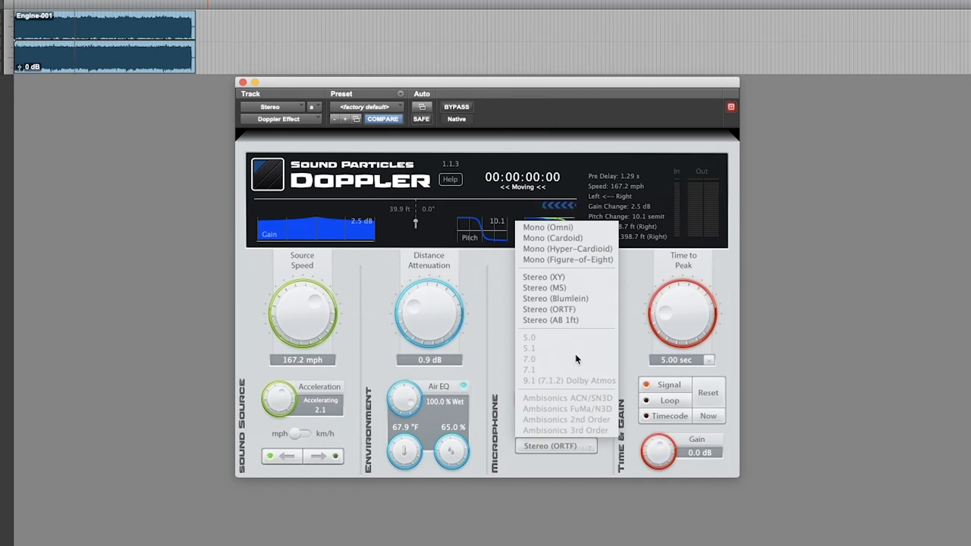
mouse_move(579, 279)
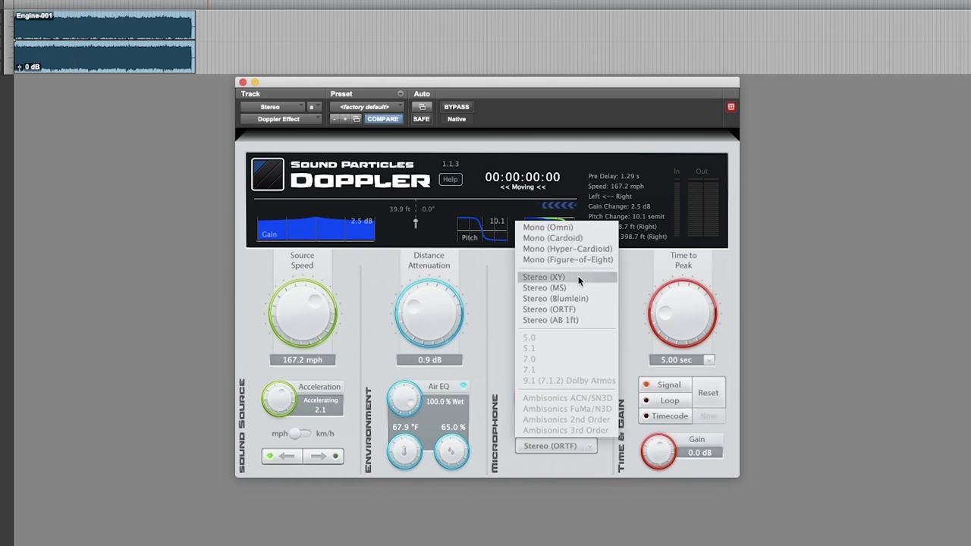
mouse_move(578, 320)
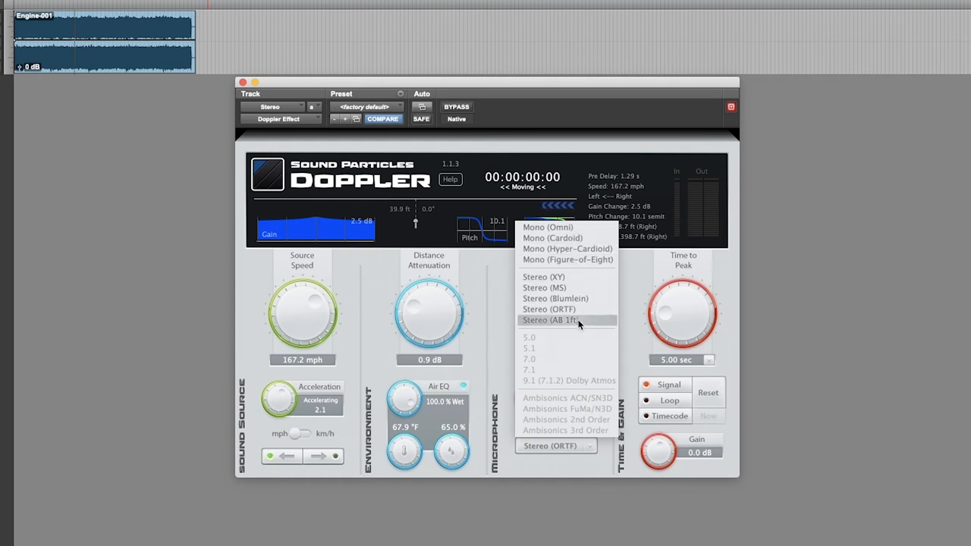
mouse_move(566, 260)
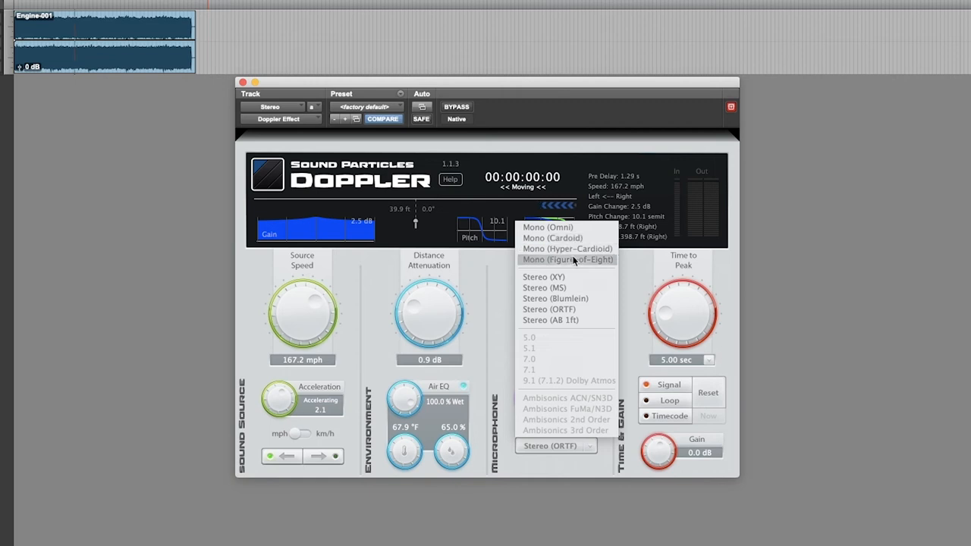
mouse_move(572, 279)
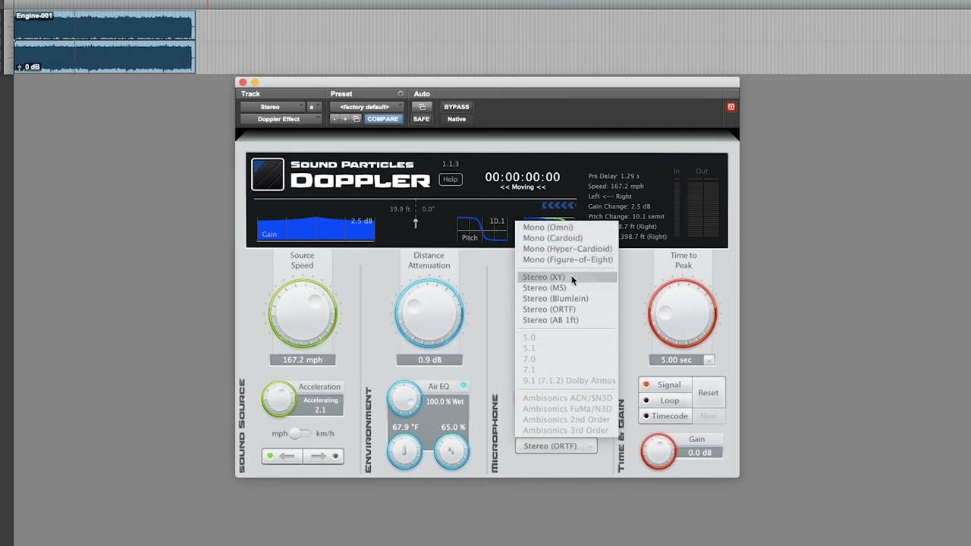
mouse_move(580, 320)
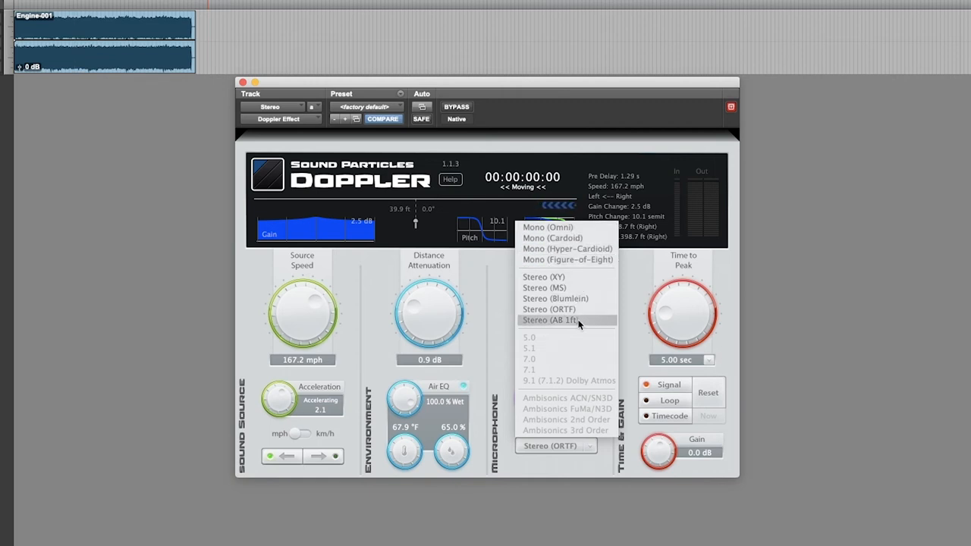
mouse_move(584, 300)
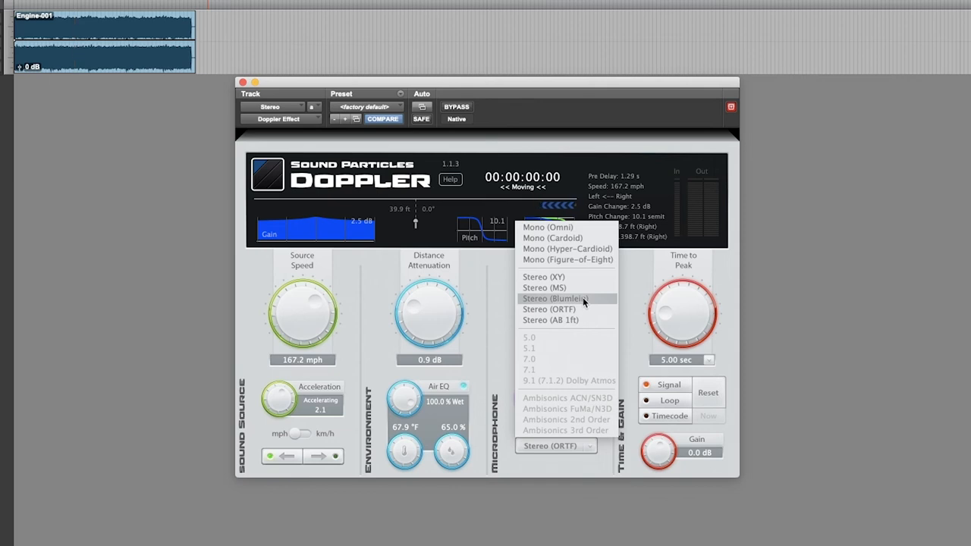
mouse_move(581, 314)
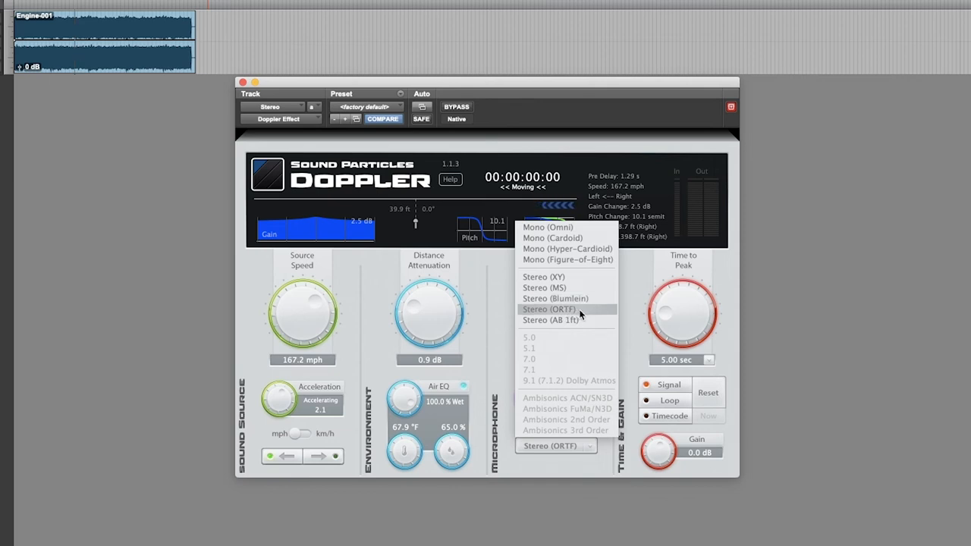
mouse_move(567, 288)
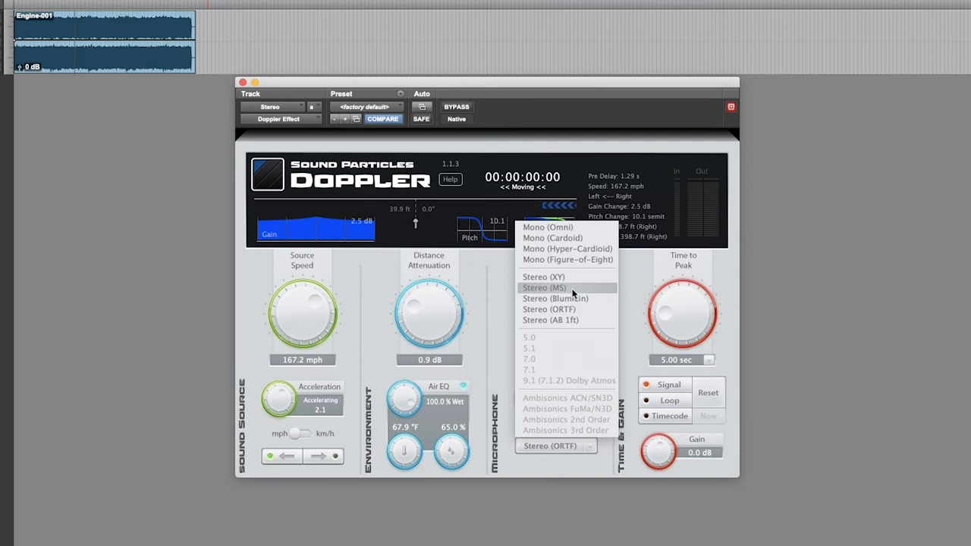
- Choose Stereo (MS) as the Doppler microphone type
left_click(547, 287)
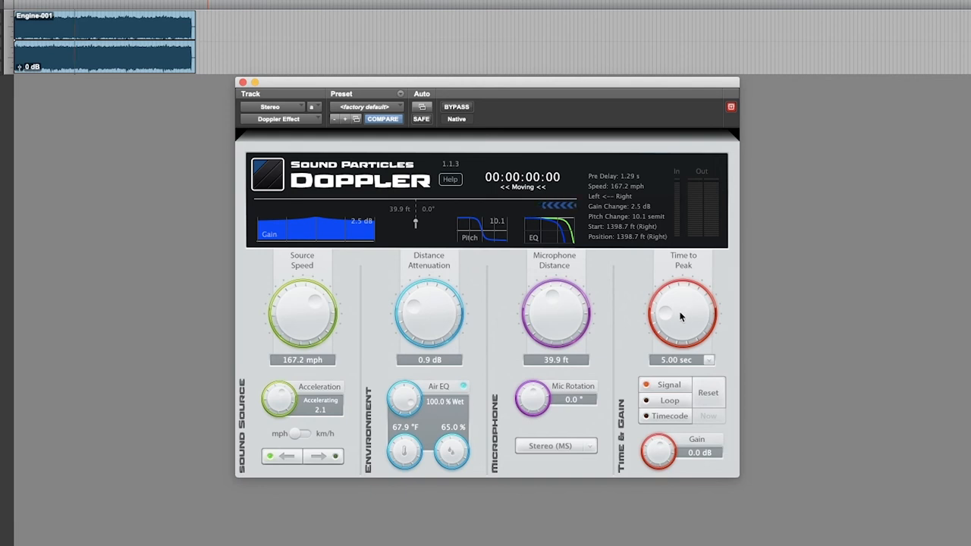
mouse_move(664, 371)
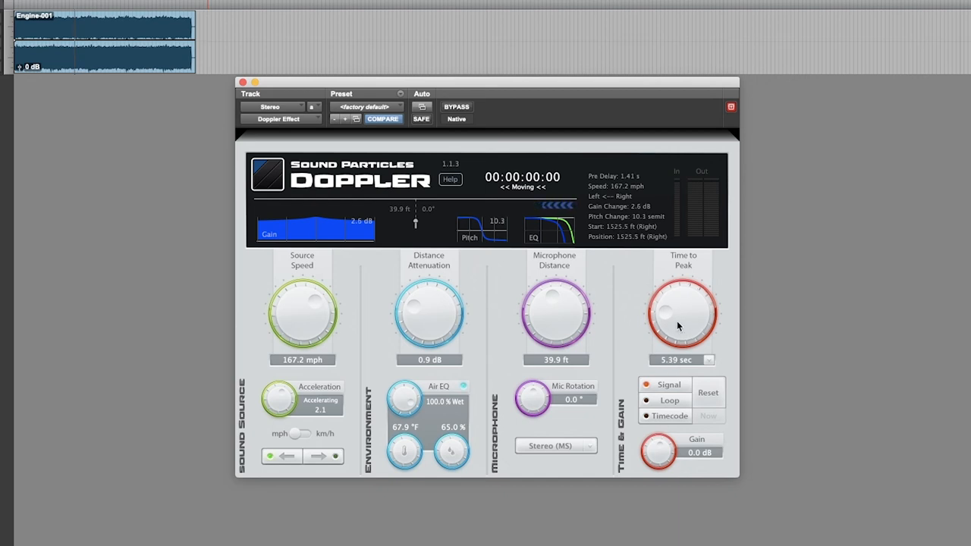
- Increase the Doppler time to peak toward 9.99 seconds
left_click_drag(681, 315, 681, 273)
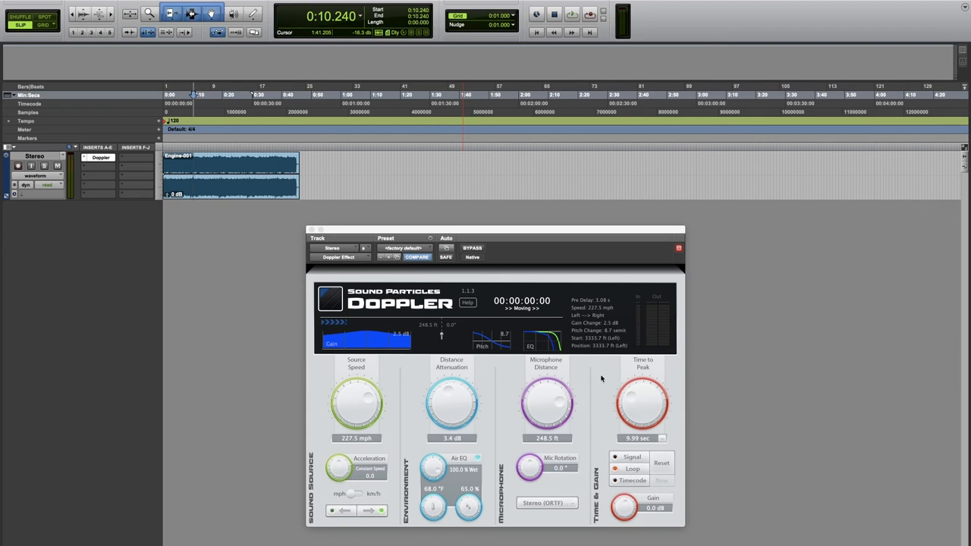
- Set time to peak to 00:00:17:15 and return output gain to 0.0 dB
left_click_drag(642, 402, 642, 425)
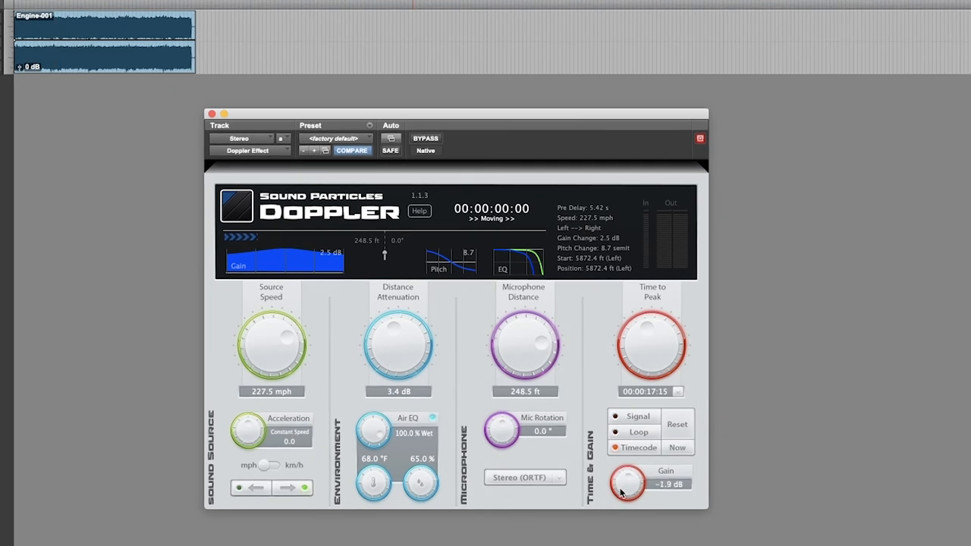
left_click_drag(628, 484, 627, 474)
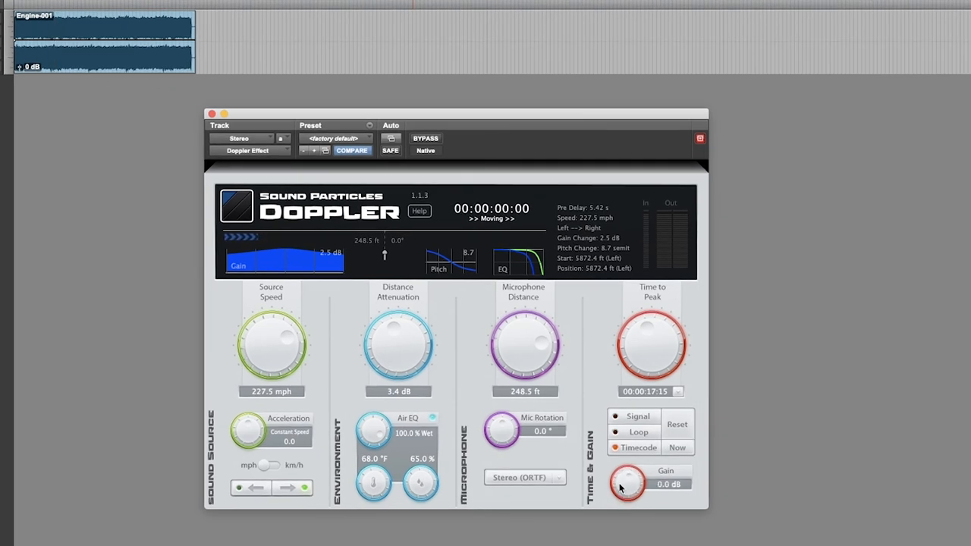